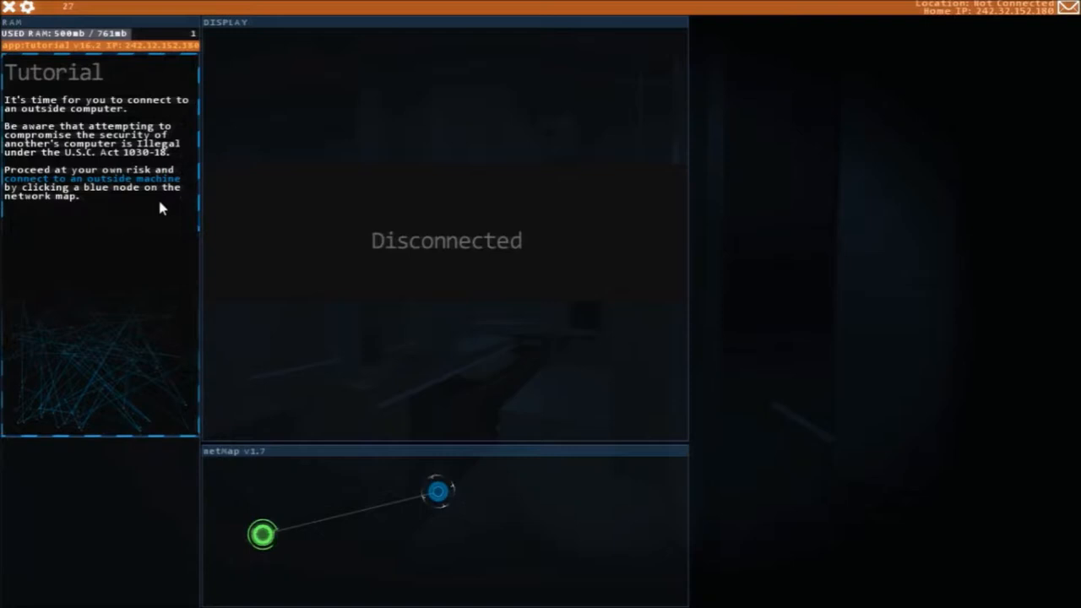
# Step: Connect to Octovision Inc from the netmap and probe it to reveal four open ports
pyautogui.click(437, 493)
pyautogui.write('probe')
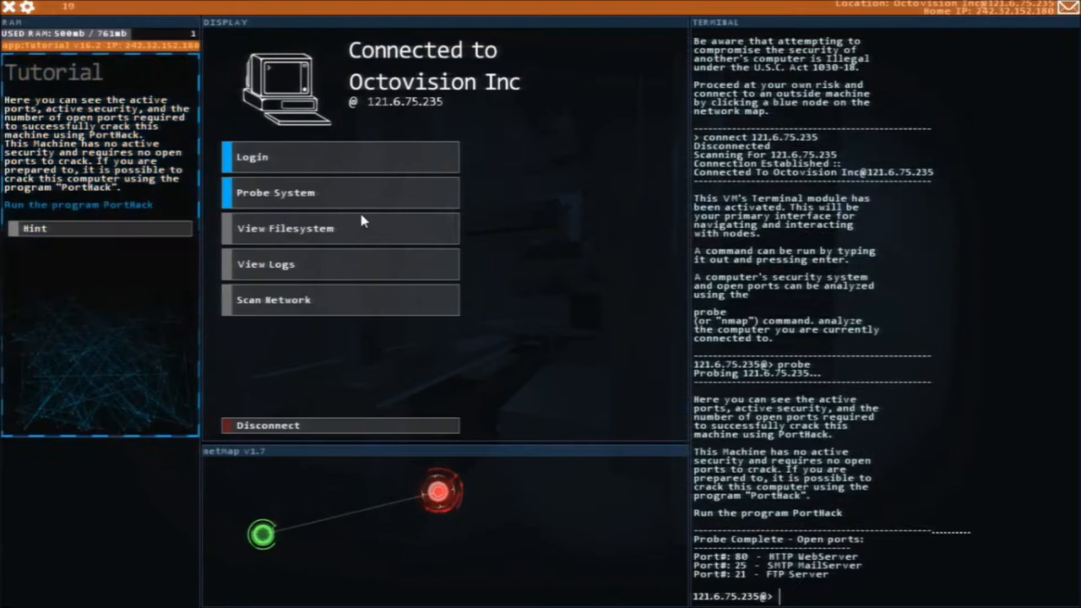
pyautogui.click(341, 193)
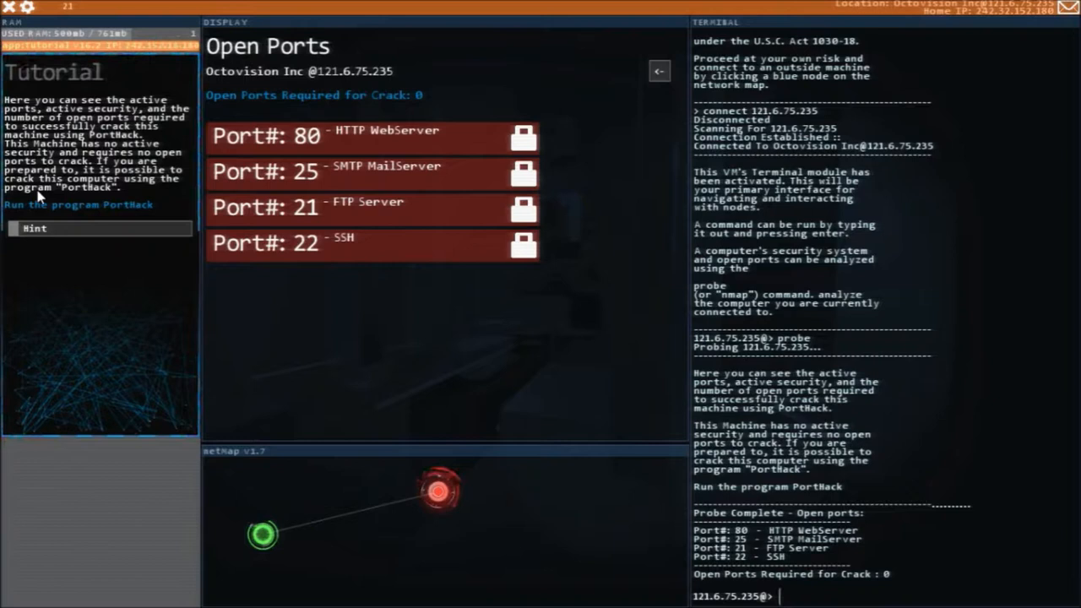
# Step: Run porthack to gain admin on Octovision Inc, then scan for linked nodes
pyautogui.write('porthack')
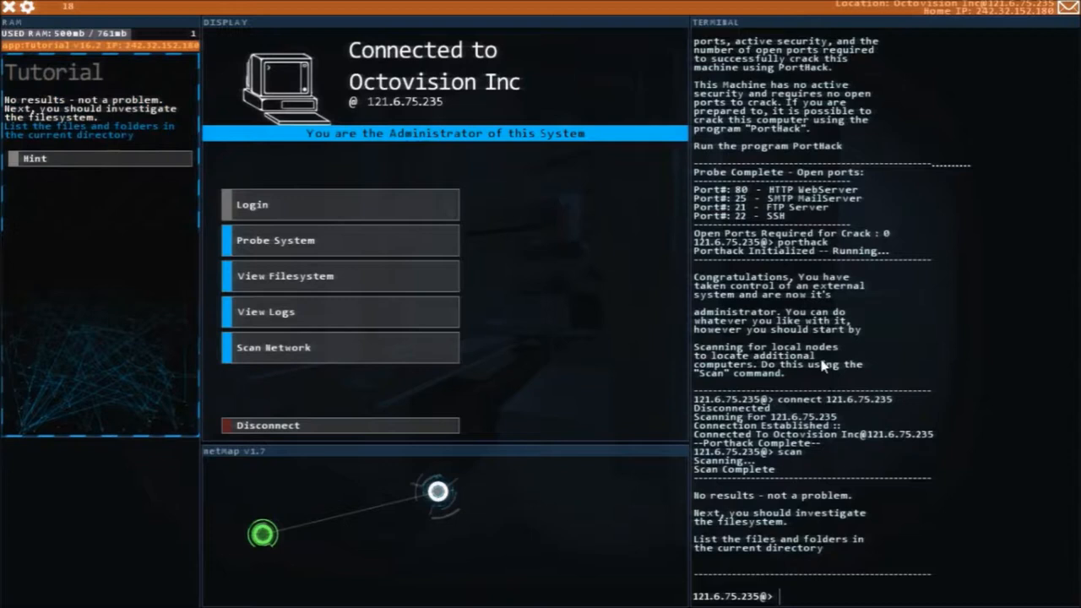
pyautogui.moveTo(142, 260)
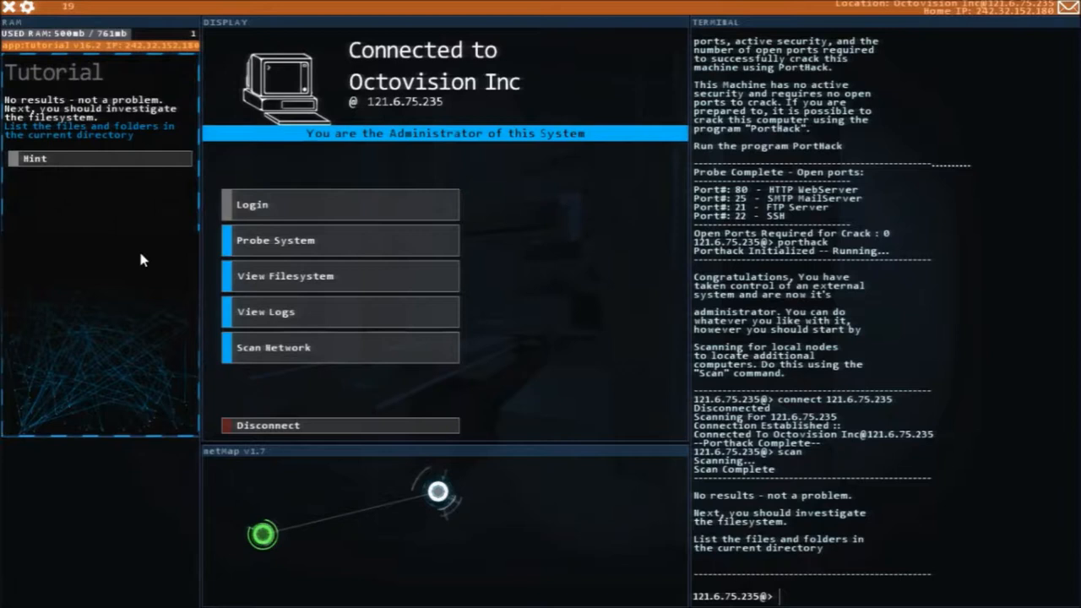
pyautogui.moveTo(36, 125)
pyautogui.write('ls')
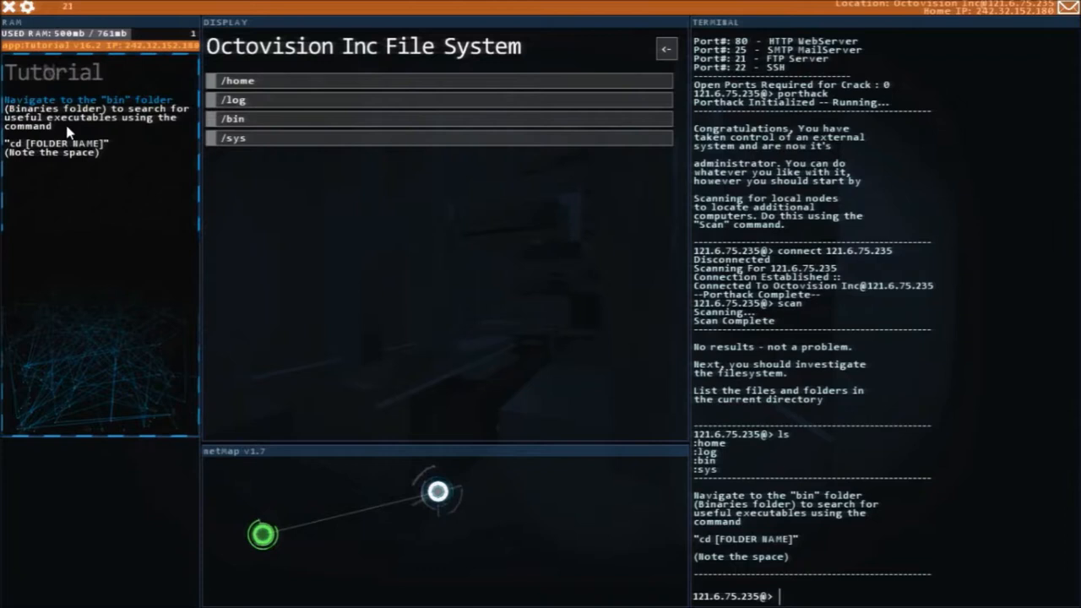
pyautogui.moveTo(397, 209)
pyautogui.write('cd bin')
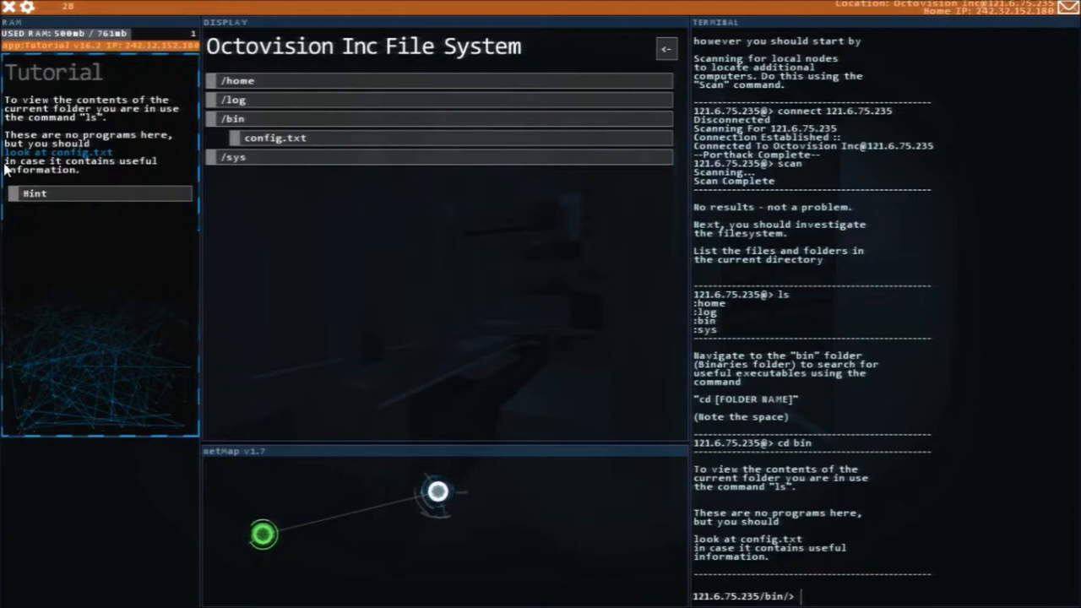
# Step: List Octovision Inc's files, enter bin and read config.txt
pyautogui.write('ls config.txt')
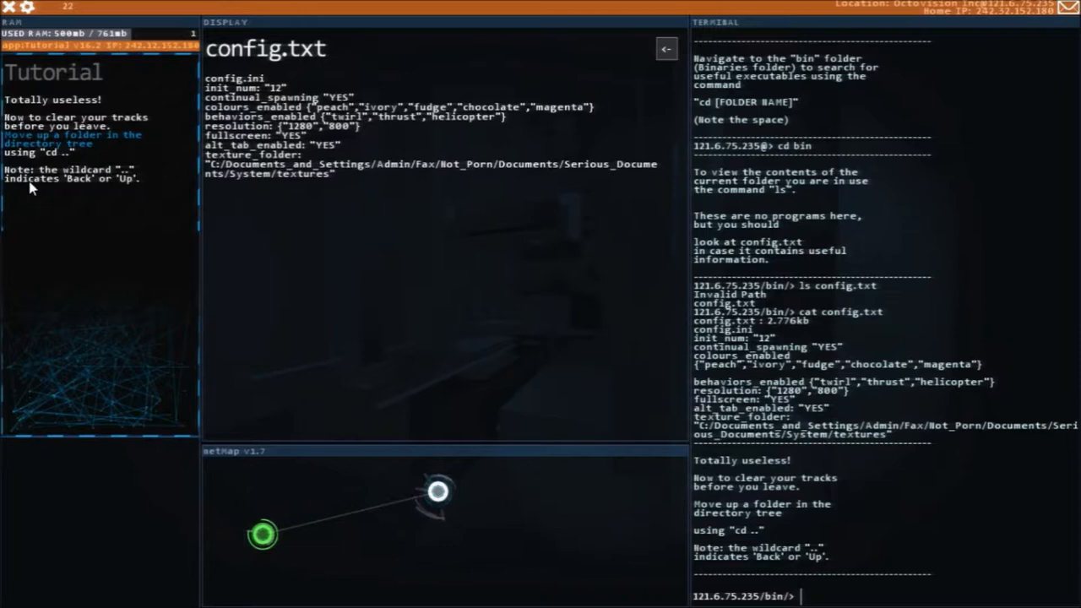
# Step: Leave bin, enter the log folder and remove every log file with rm *
pyautogui.write('c')
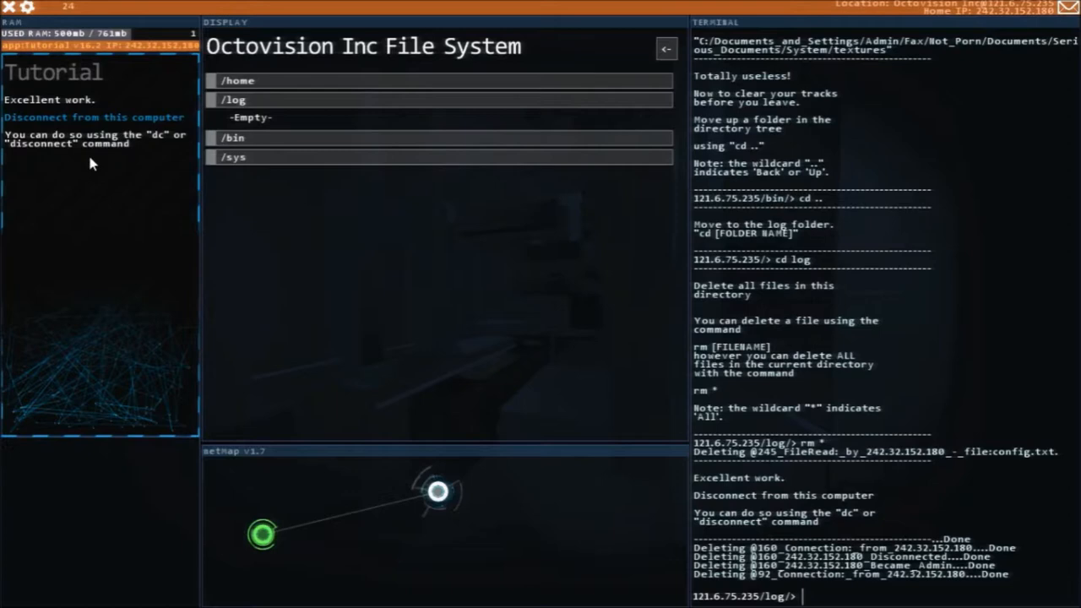
# Step: Disconnect with dc, view help and list processes showing Tutorial PID 111
pyautogui.write('dc')
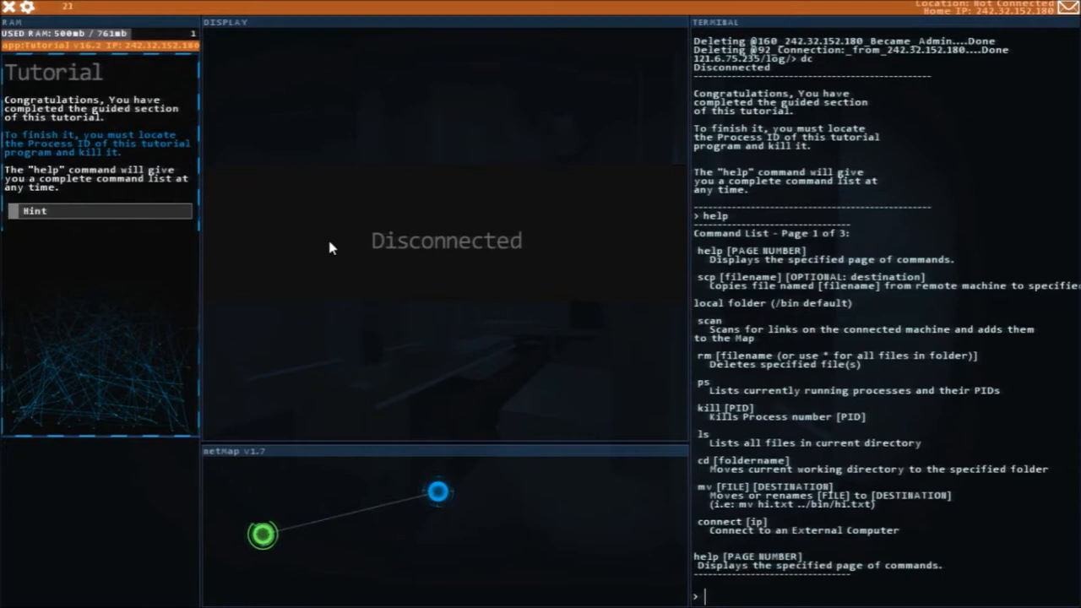
pyautogui.moveTo(853, 239)
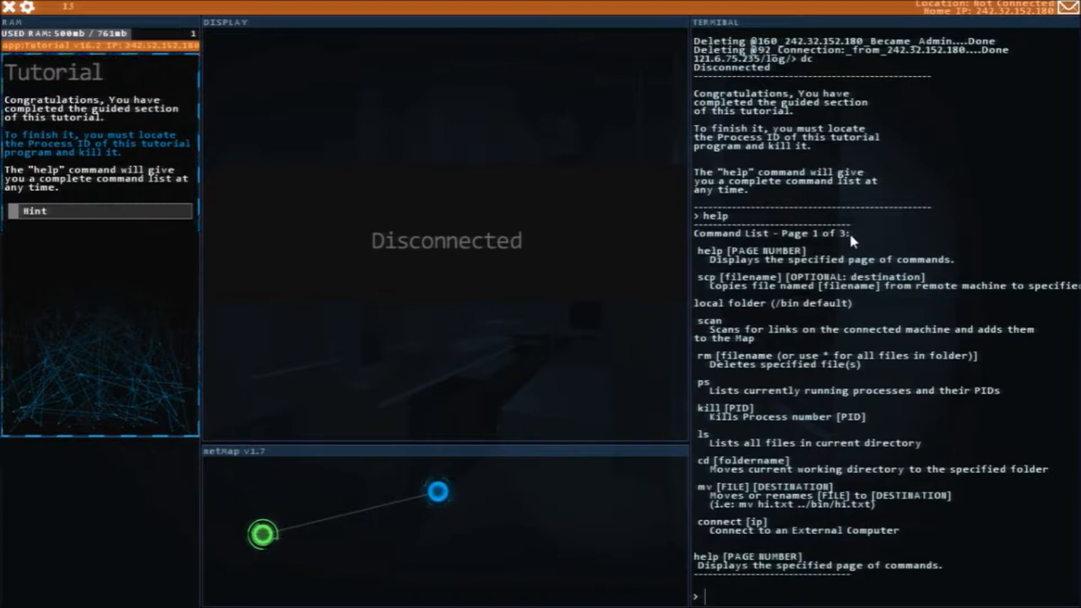
pyautogui.moveTo(769, 284)
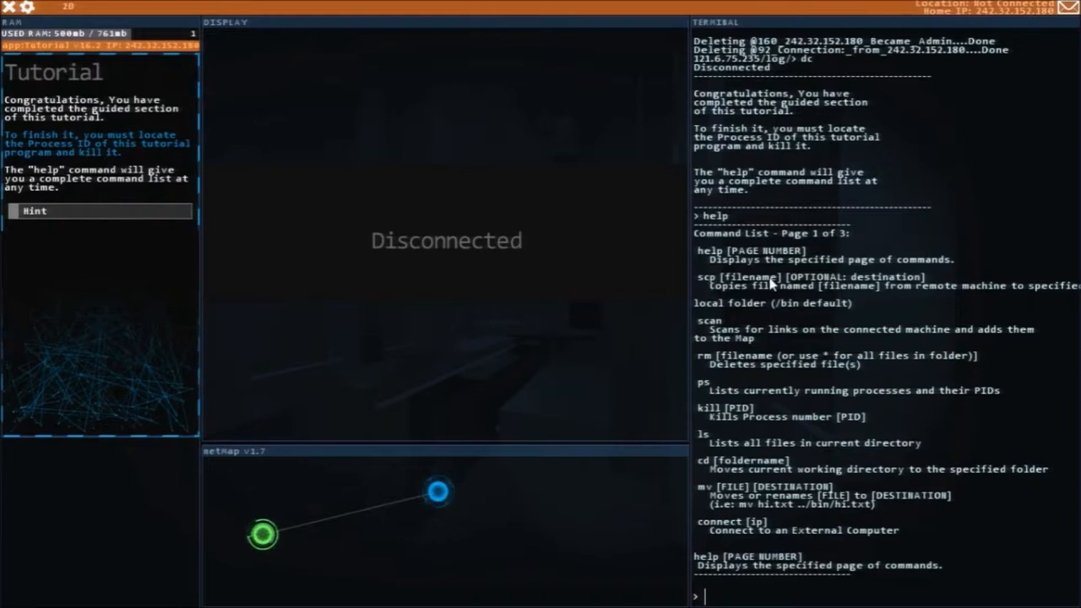
pyautogui.moveTo(979, 289)
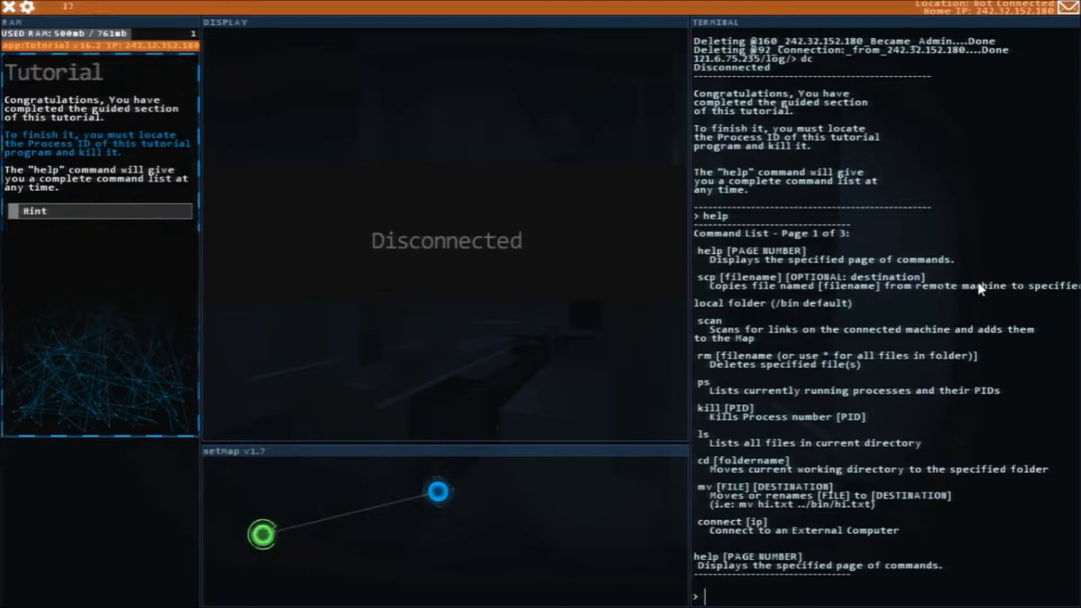
pyautogui.moveTo(836, 314)
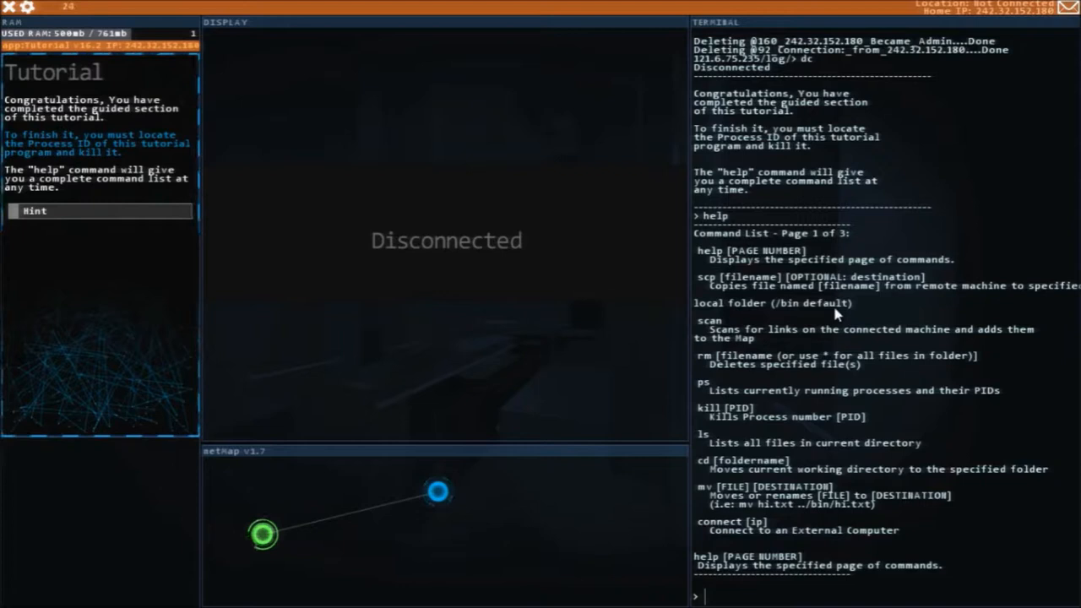
pyautogui.moveTo(778, 402)
pyautogui.write('ps')
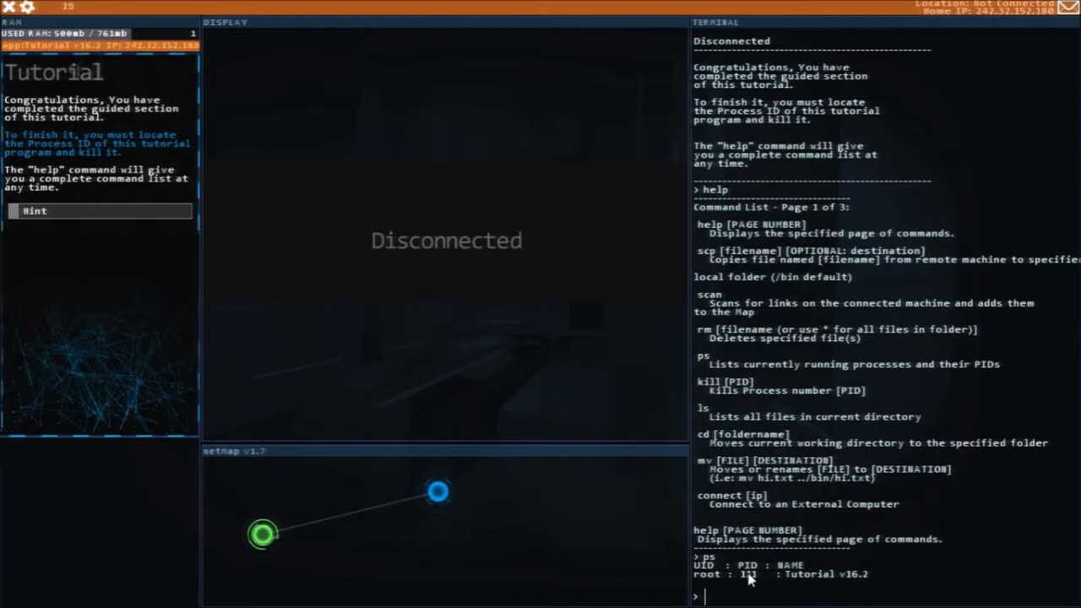
pyautogui.moveTo(848, 403)
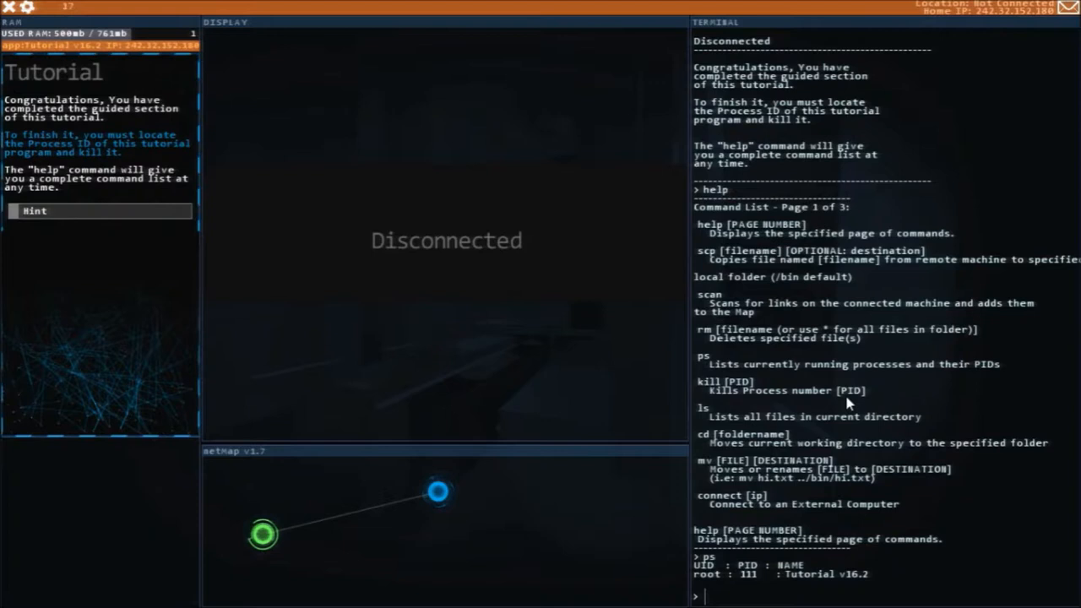
# Step: Kill process 111, read Bit's First Contact email and show the Hacknet Navigation Guide note
pyautogui.write('kill 111')
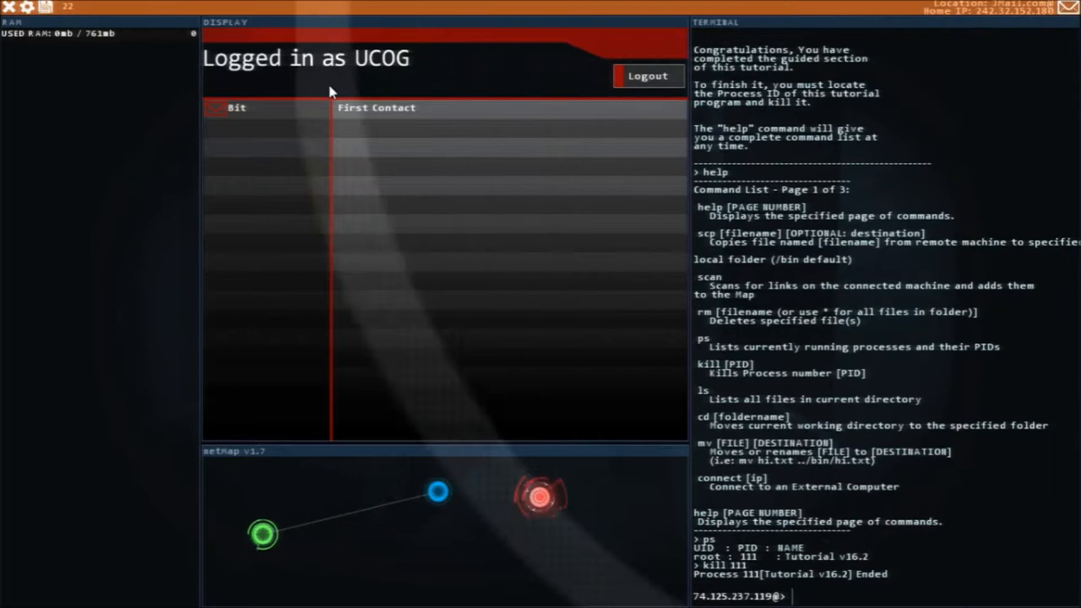
pyautogui.click(376, 108)
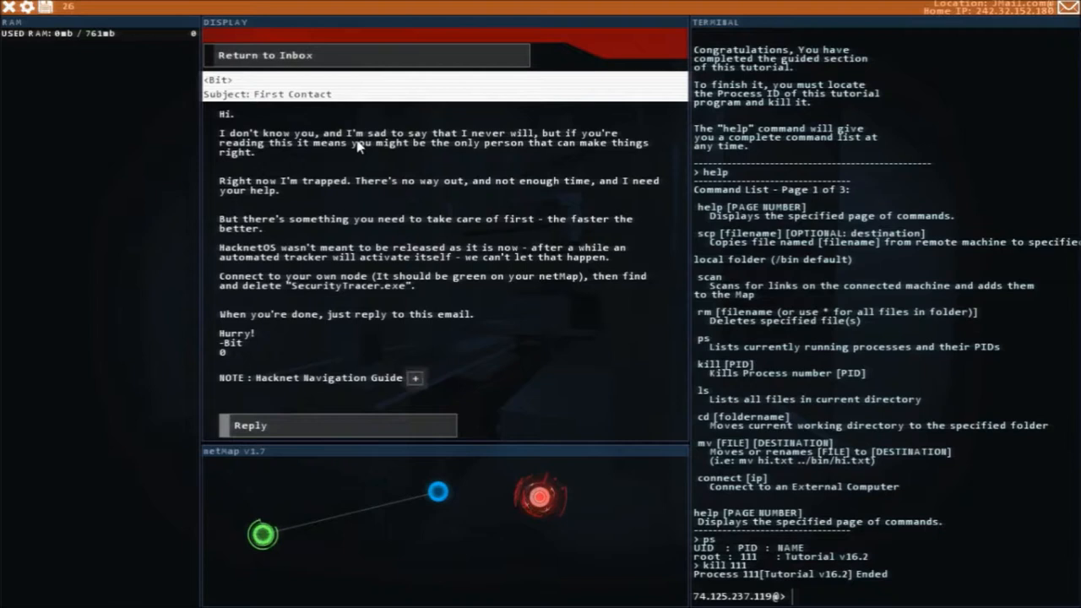
pyautogui.moveTo(432, 155)
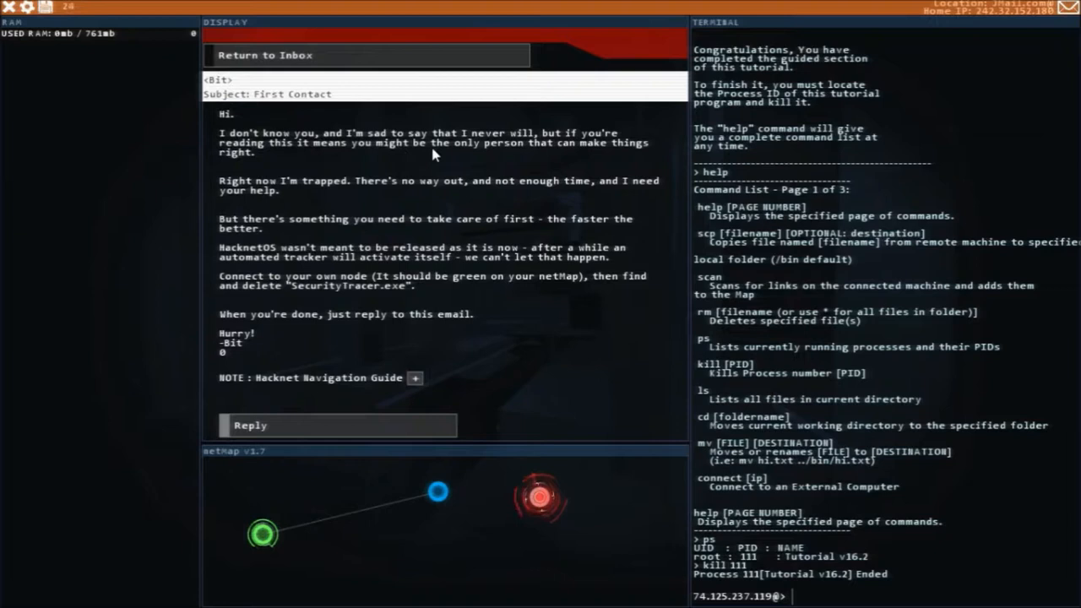
pyautogui.moveTo(540, 196)
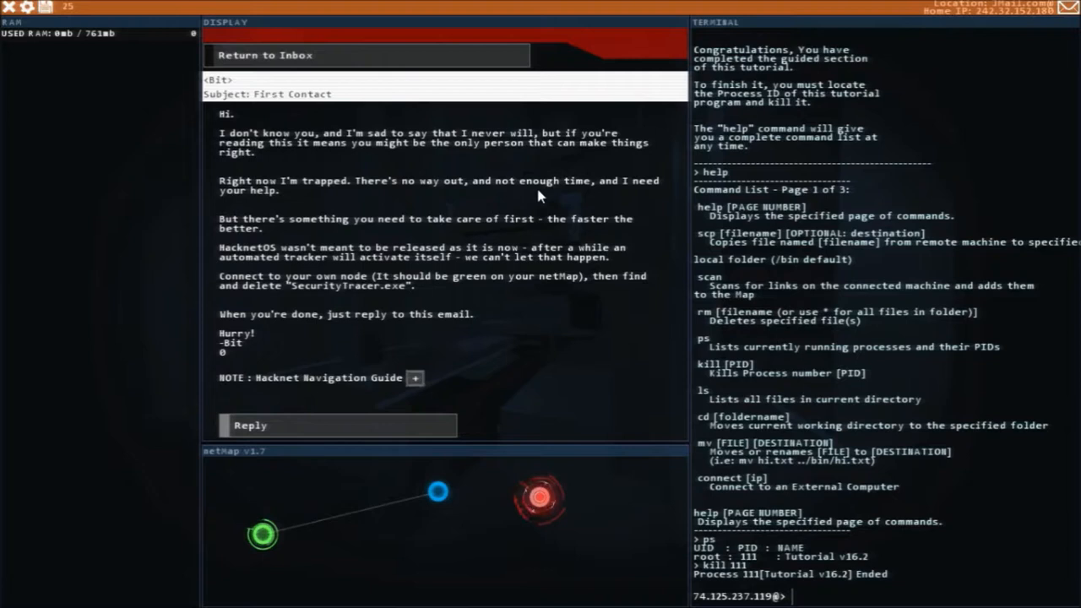
pyautogui.moveTo(618, 229)
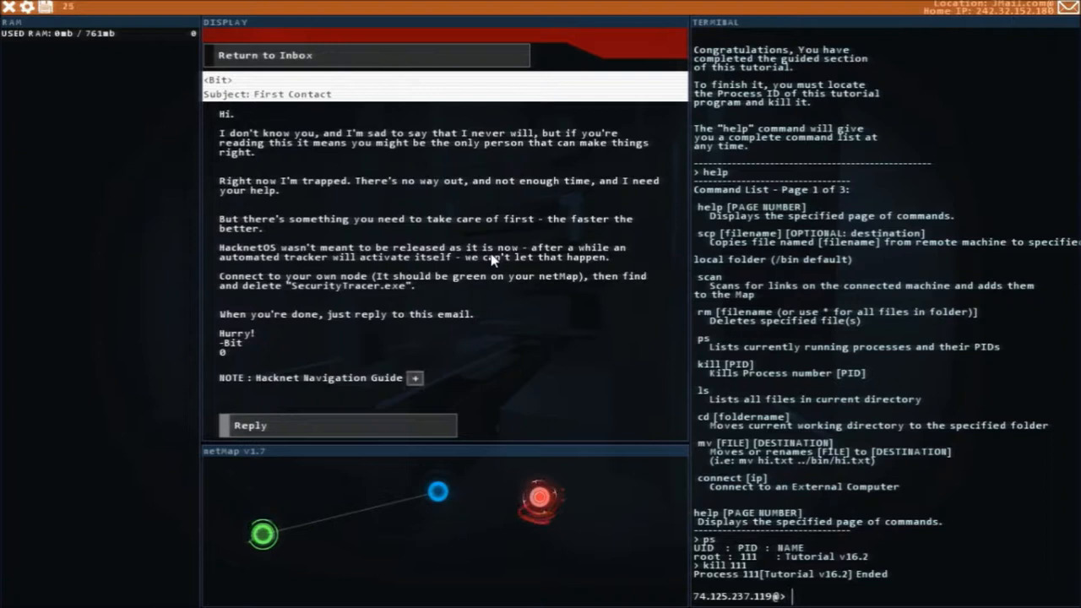
pyautogui.moveTo(455, 279)
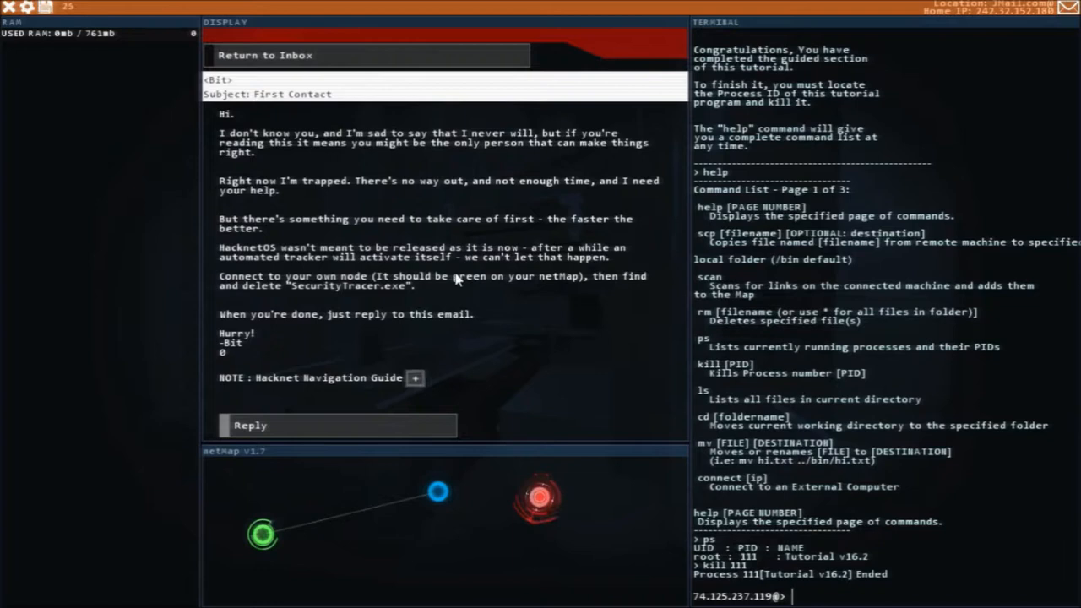
pyautogui.moveTo(591, 290)
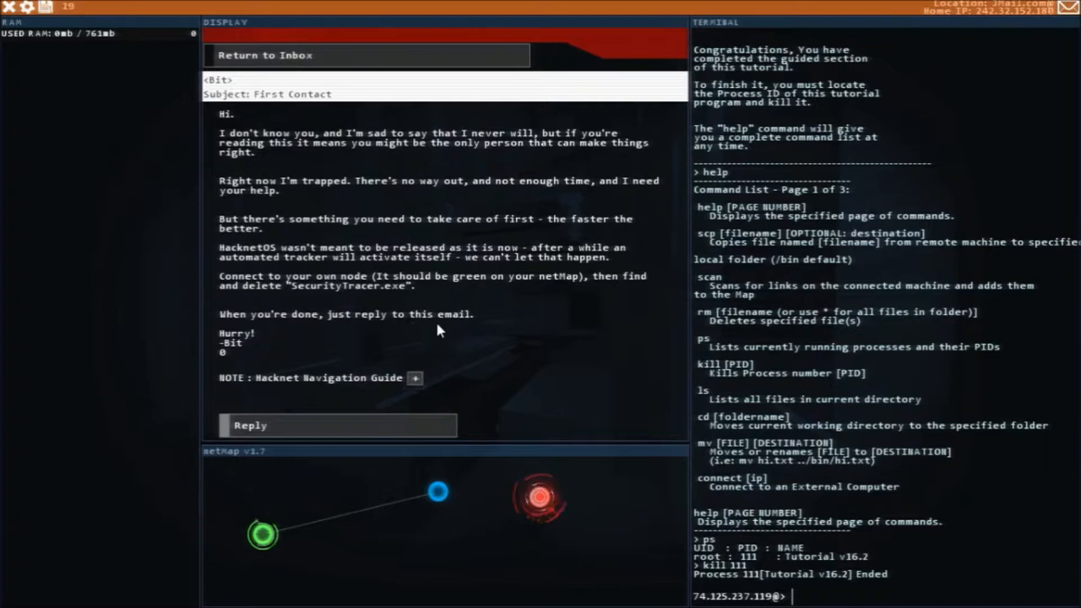
pyautogui.click(416, 378)
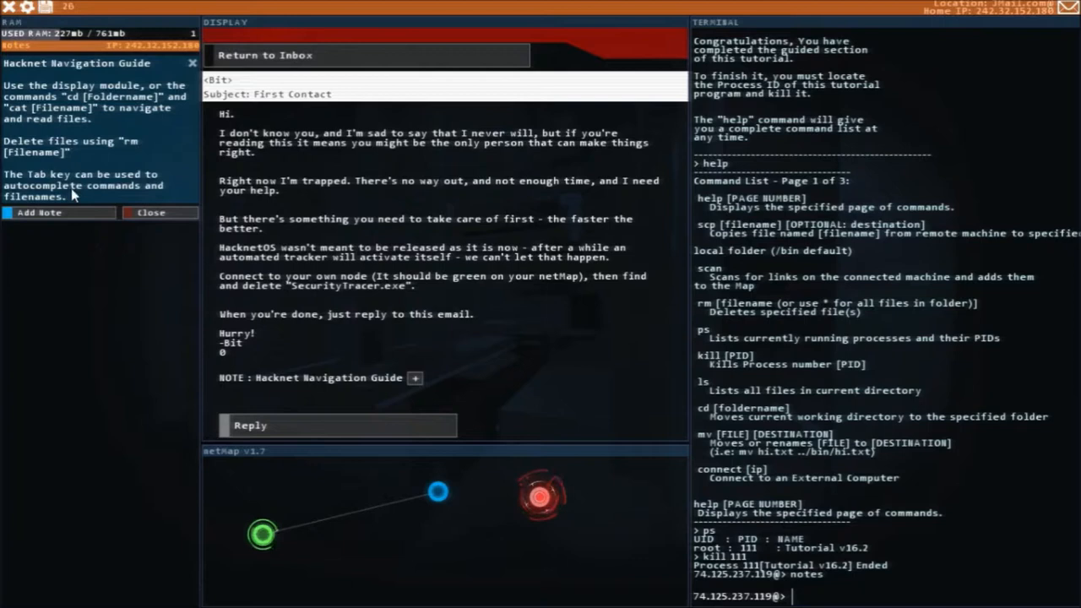
# Step: Close the note, remove SecurityTracer.exe from the home bin and connect to the JMail server
pyautogui.click(192, 64)
pyautogui.write('connect 242.32.152.180')
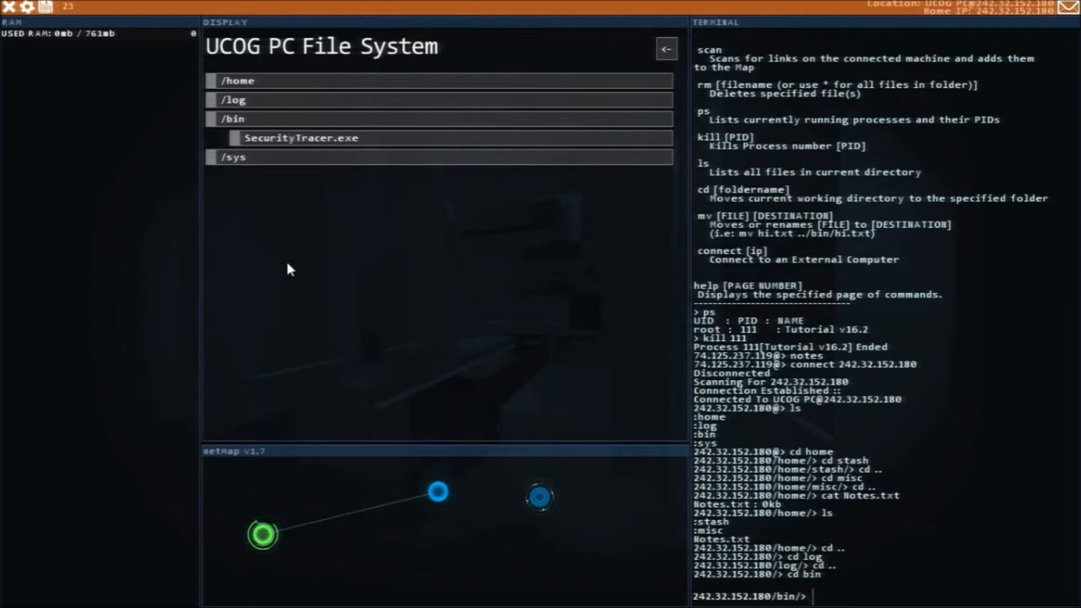
pyautogui.write('rm *')
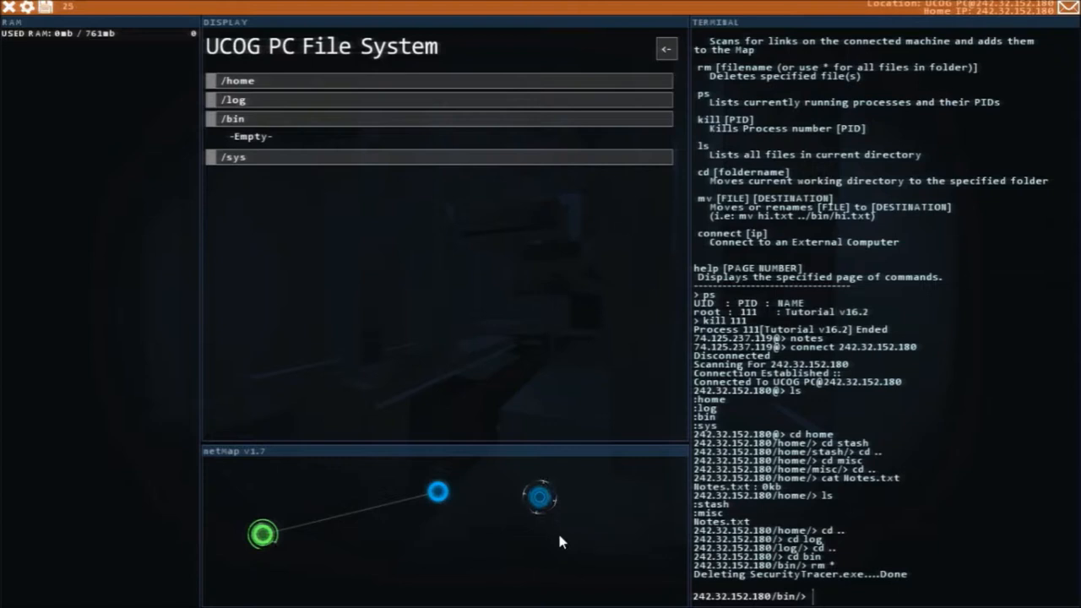
pyautogui.click(539, 497)
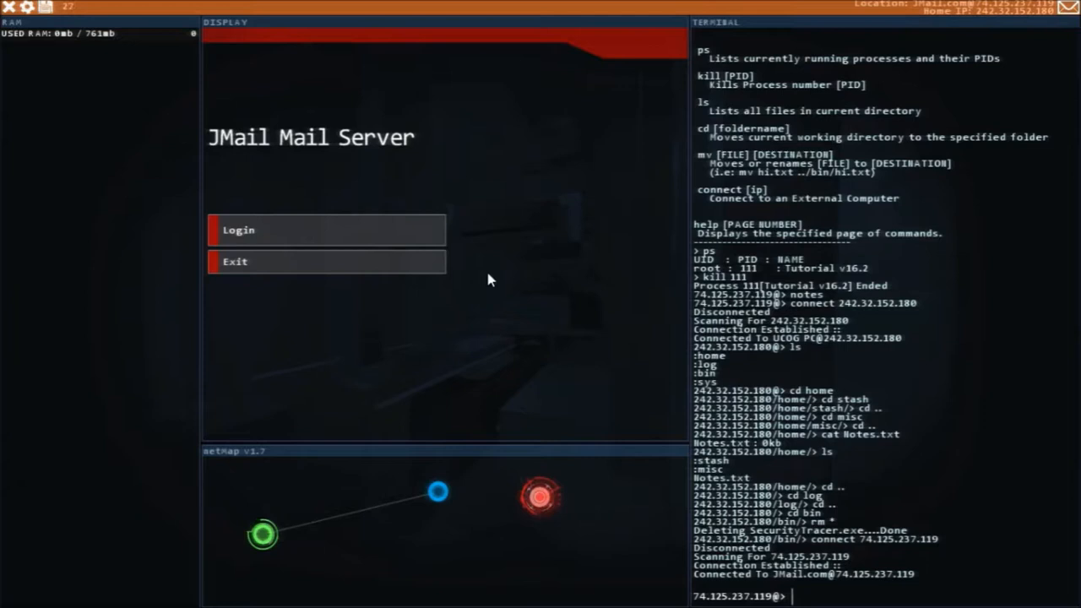
# Step: Log in to the JMail server as UCOG to see Bit's two emails
pyautogui.click(324, 230)
pyautogui.write('UCOG')
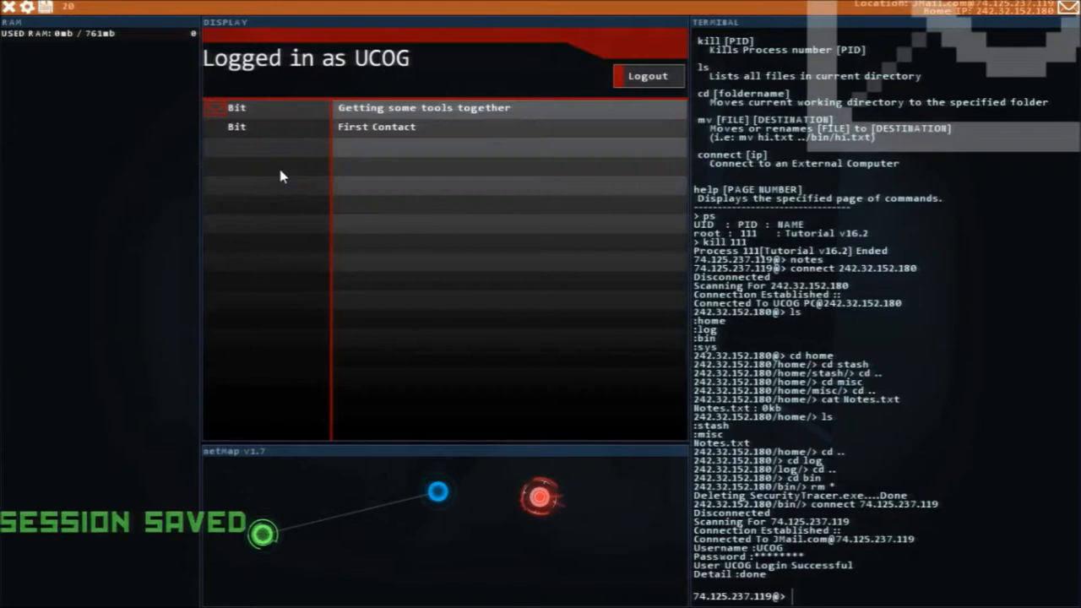
# Step: Read Bit's 'Getting some tools together' email and add Viper-Battlestation to the netmap
pyautogui.click(422, 108)
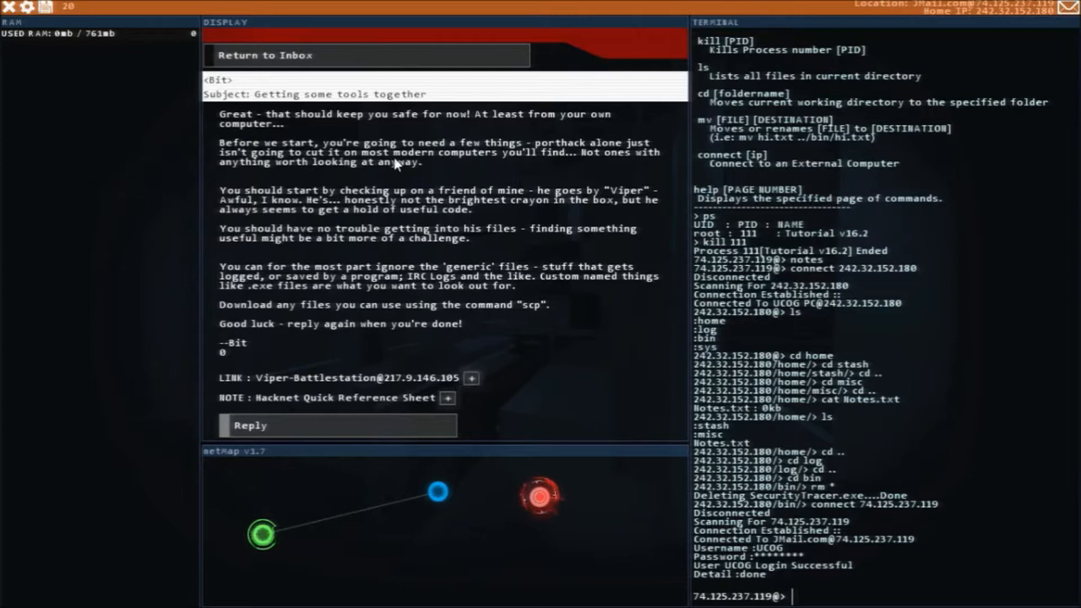
pyautogui.moveTo(437, 161)
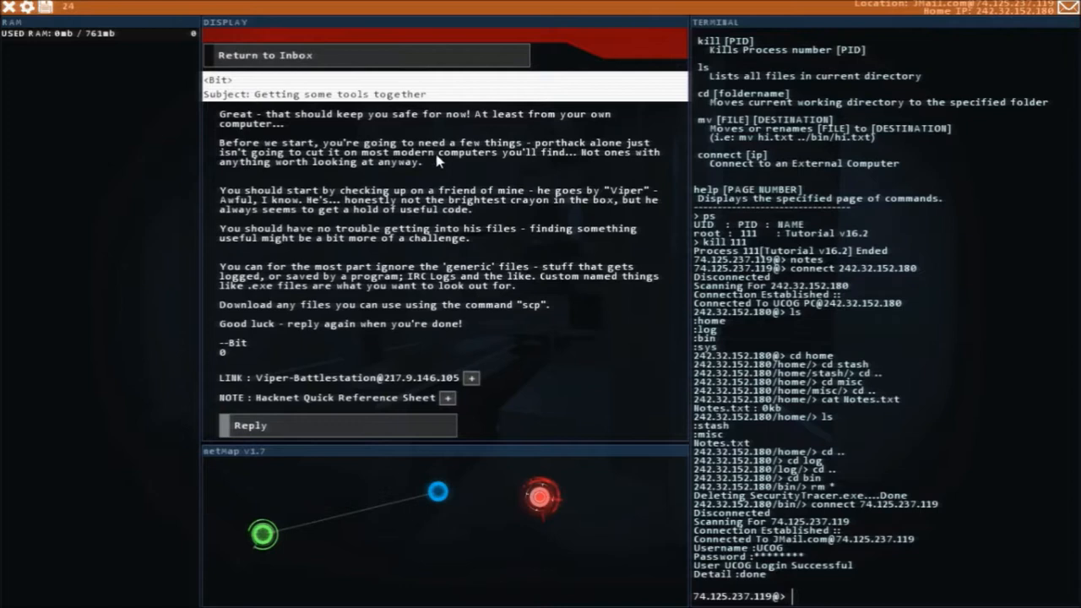
pyautogui.moveTo(334, 189)
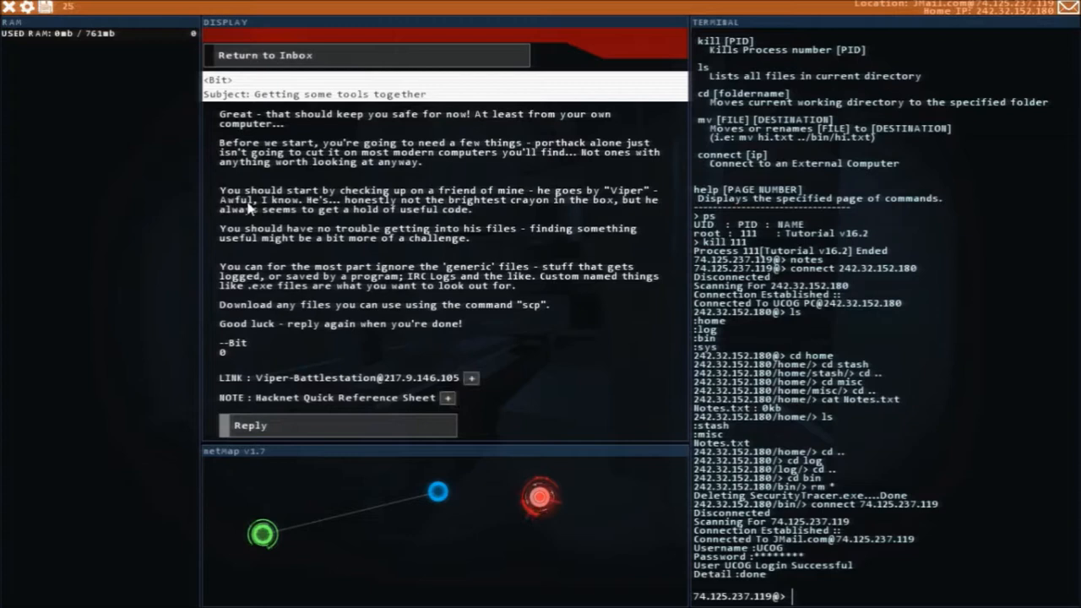
pyautogui.moveTo(623, 206)
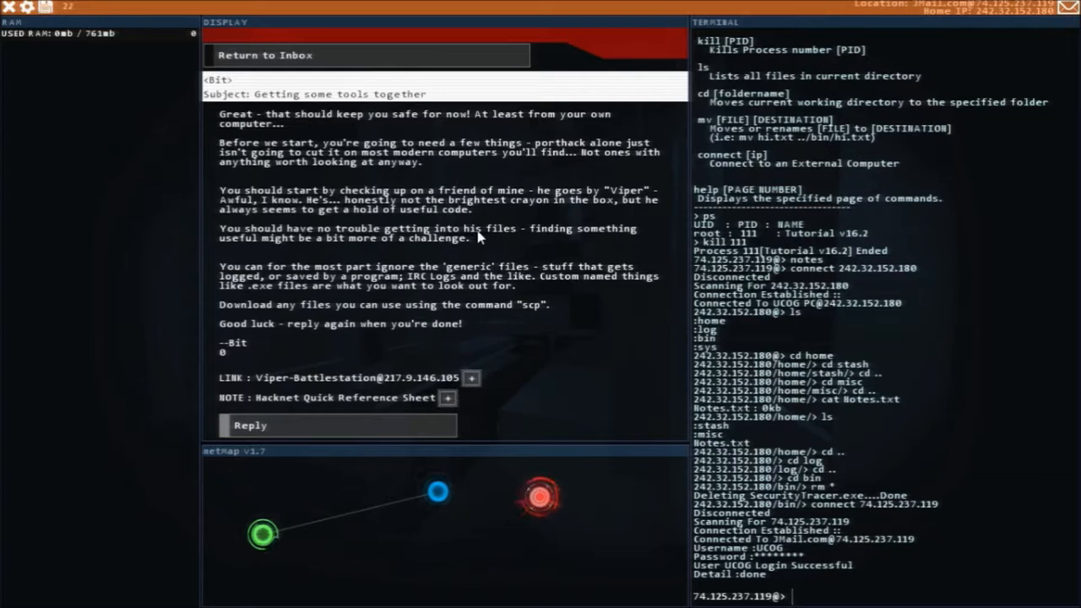
pyautogui.moveTo(271, 291)
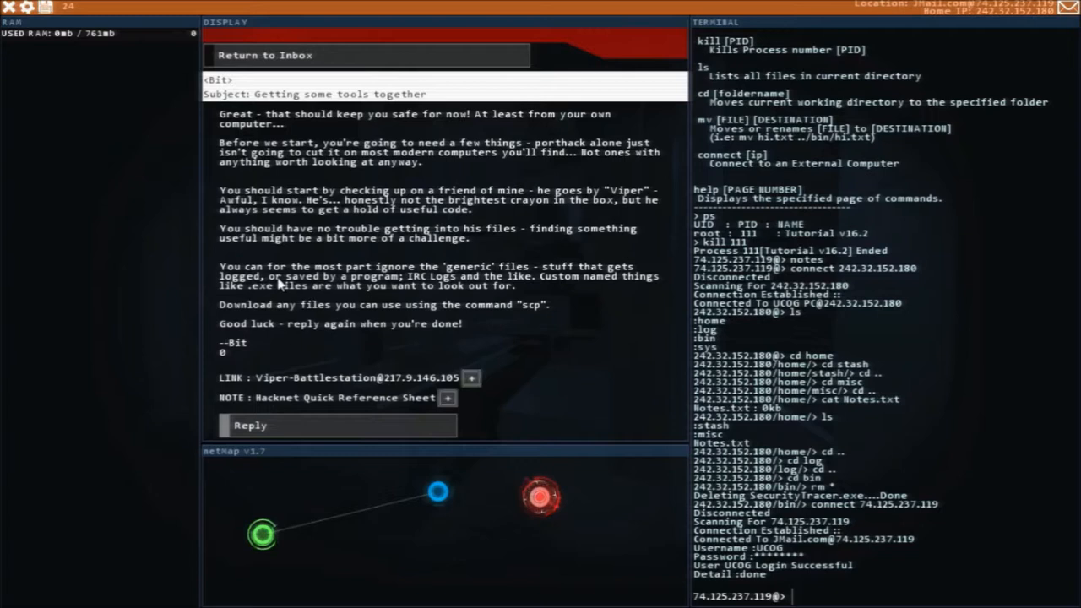
pyautogui.moveTo(525, 290)
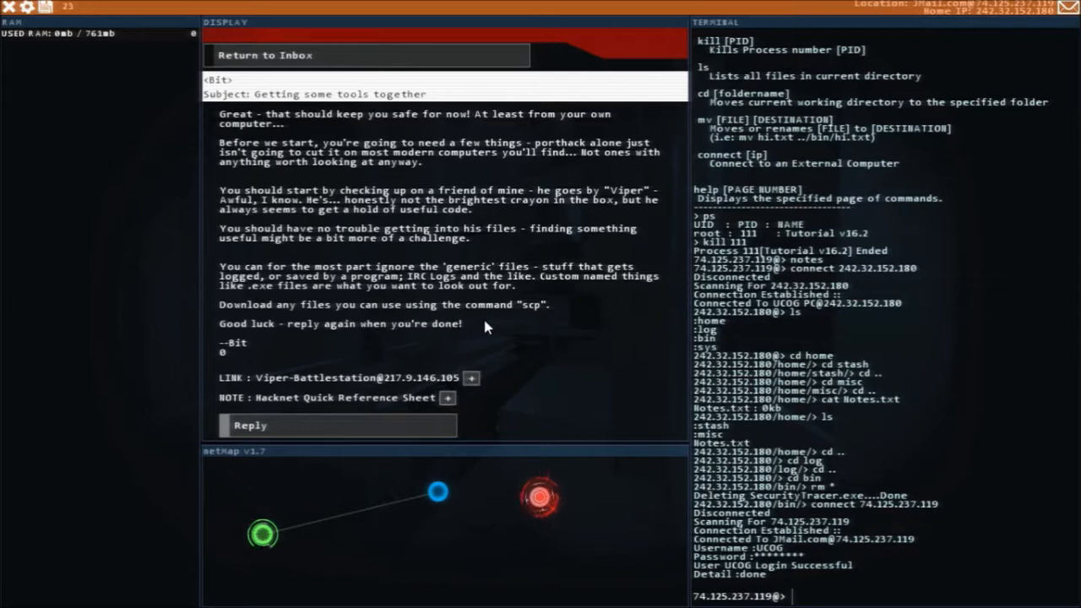
pyautogui.moveTo(244, 334)
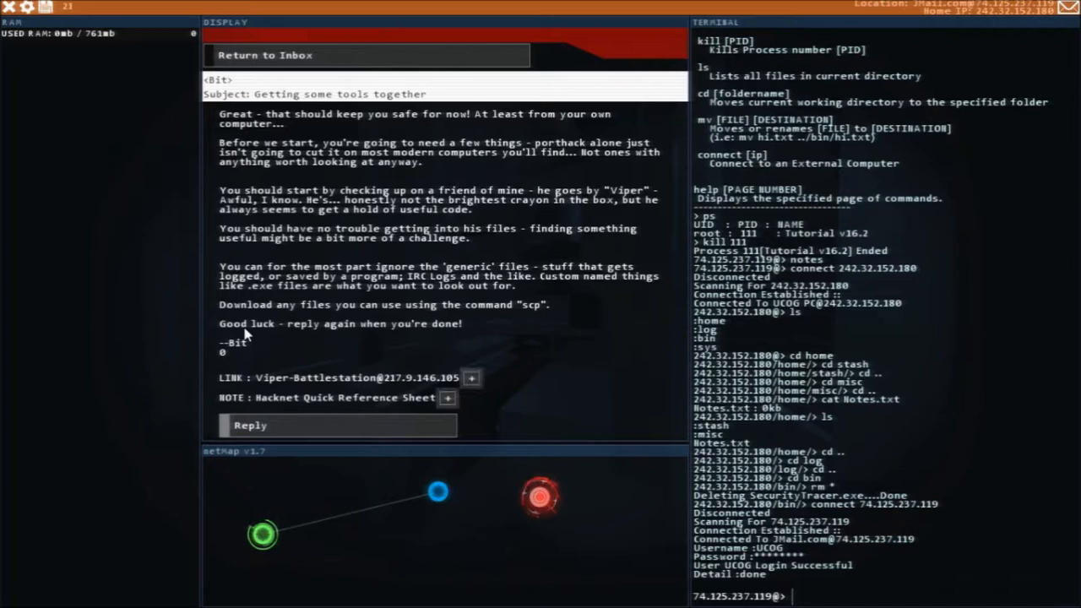
pyautogui.click(448, 398)
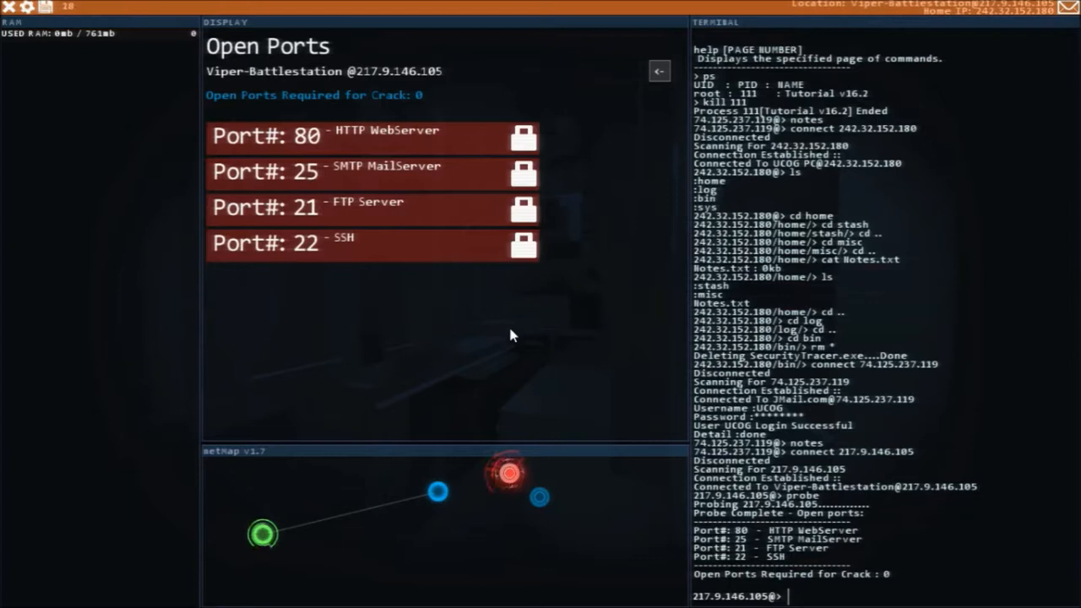
# Step: Porthack Viper-Battlestation and scp SSHcrack.exe from its bin folder to your computer
pyautogui.write('porthack')
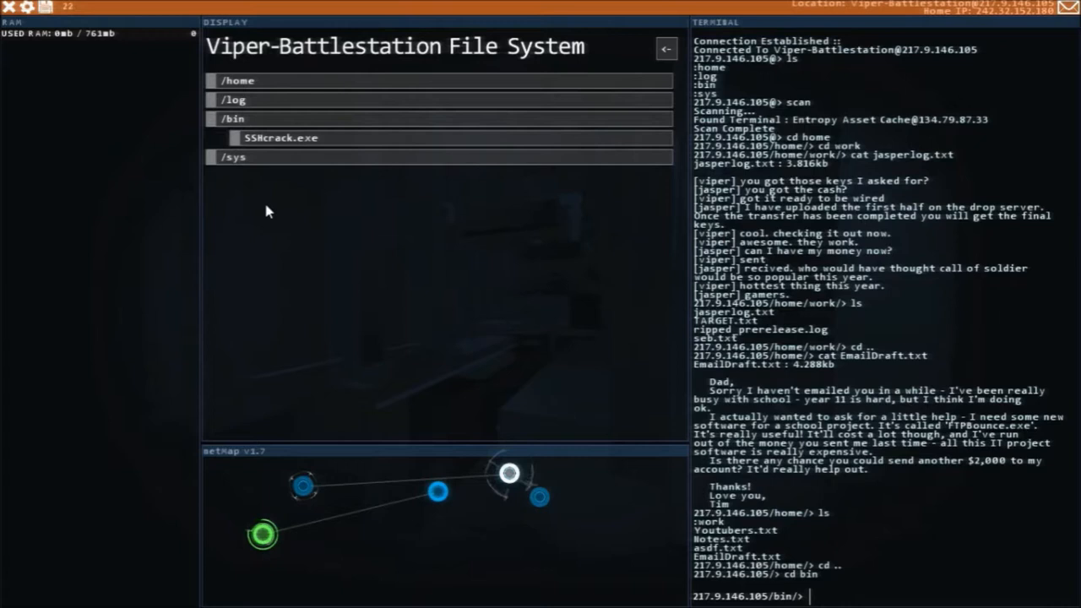
pyautogui.write('scp sshcr')
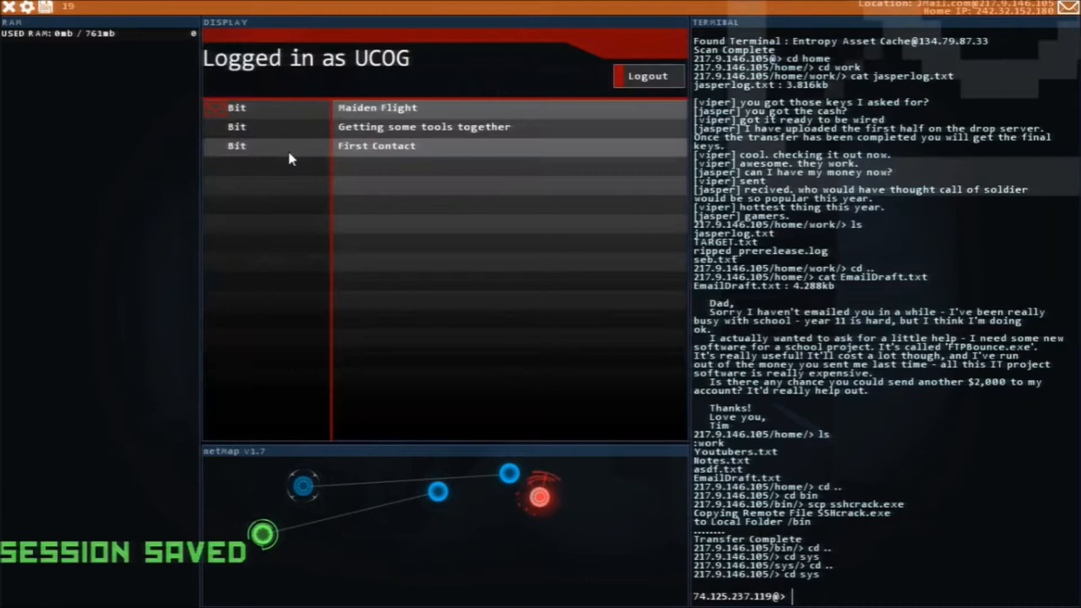
# Step: Read Bit's Maiden Flight email explaining SSHcrack and the Bitwise Test PC
pyautogui.click(379, 108)
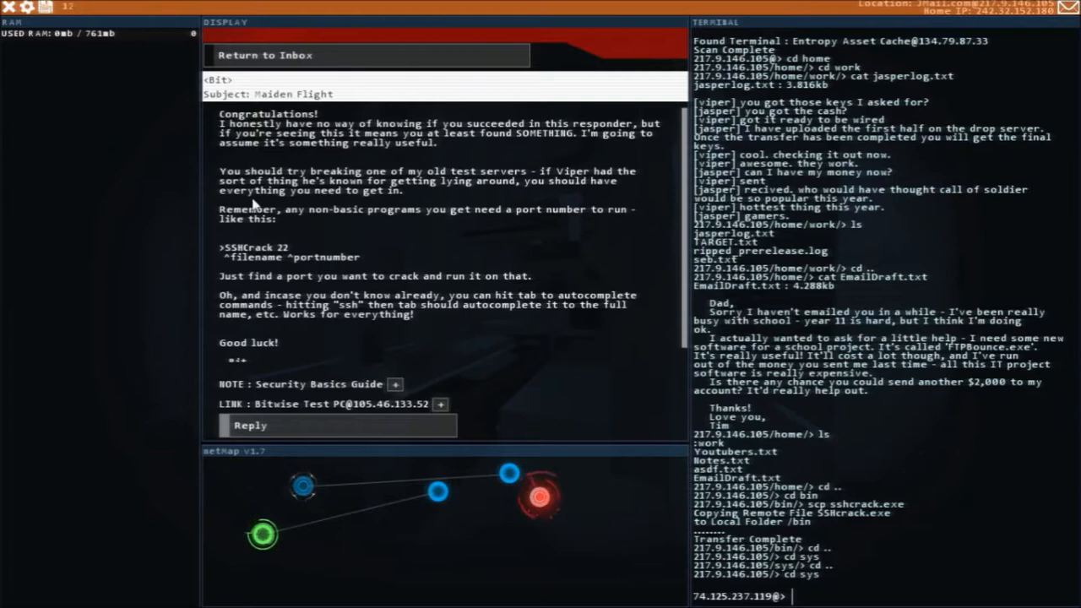
pyautogui.moveTo(622, 187)
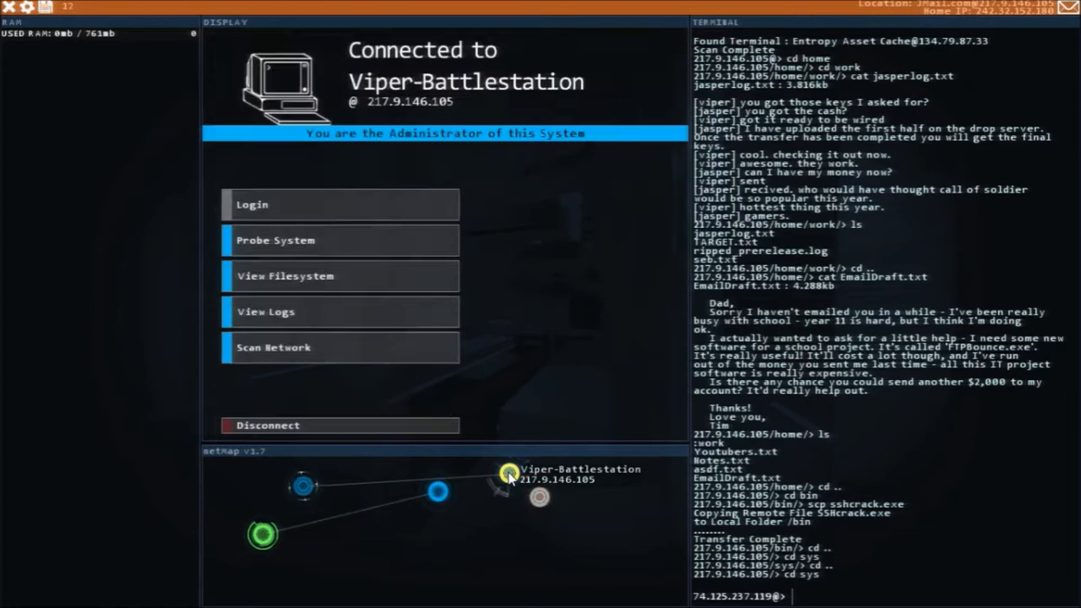
# Step: Probe the Viper-Battlestation's ports and run sshcrack against port 22
pyautogui.click(341, 239)
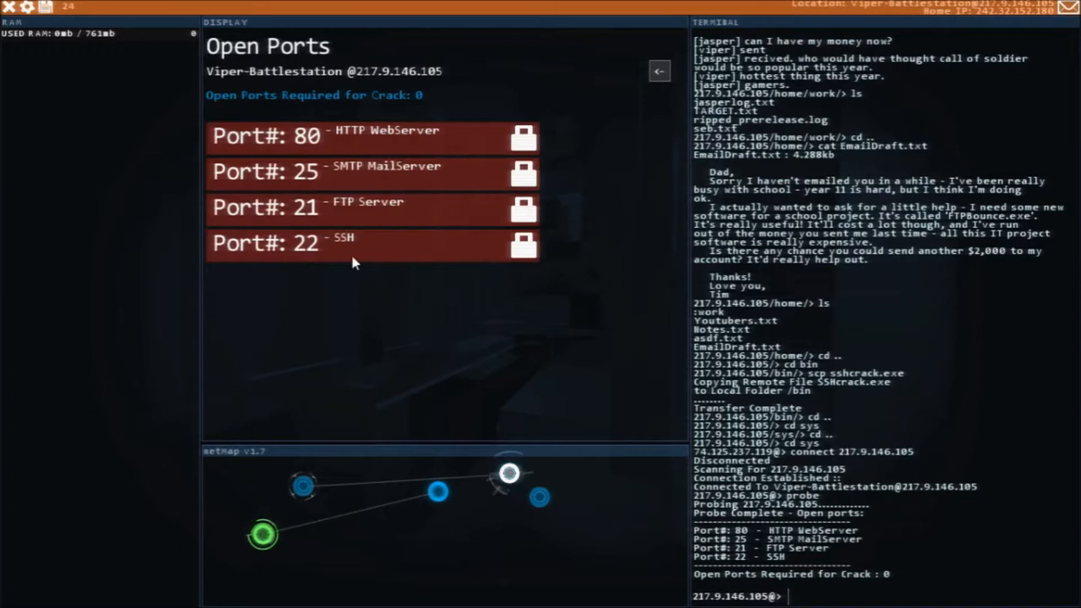
pyautogui.write('sshcrack 22')
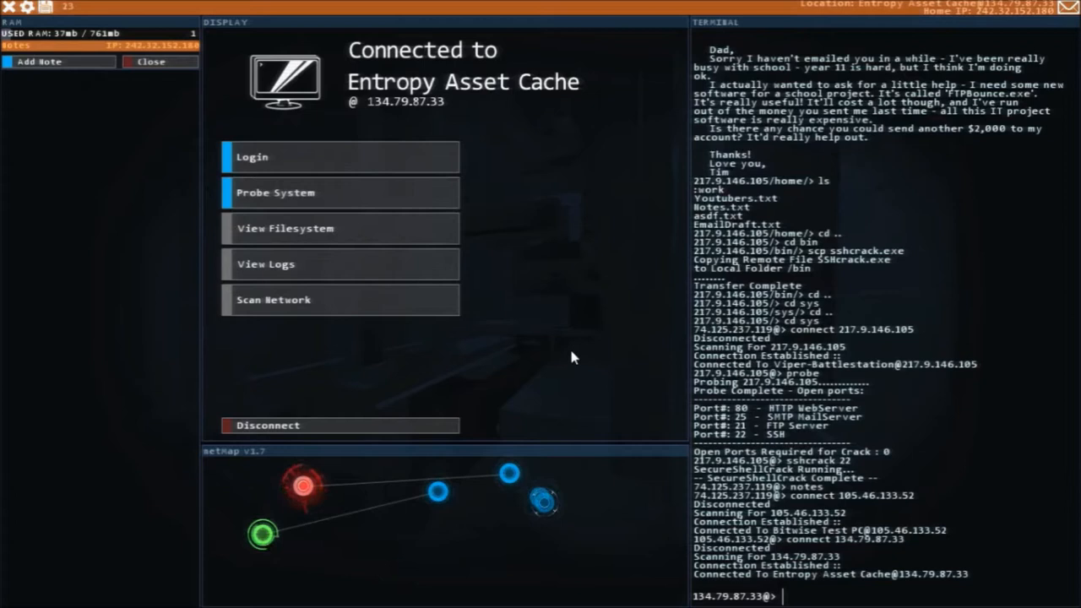
# Step: Probe the Entropy Asset Cache's ports to find its active firewall
pyautogui.click(275, 193)
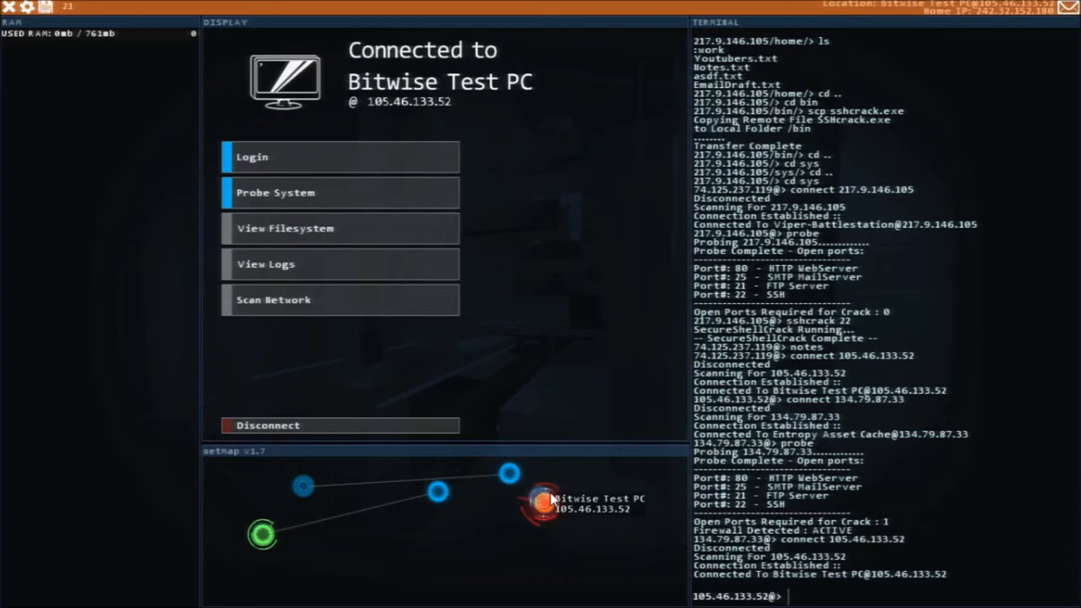
# Step: Probe the Bitwise Test PC's open ports before cracking it with sshcrack 22 and porthack
pyautogui.click(341, 192)
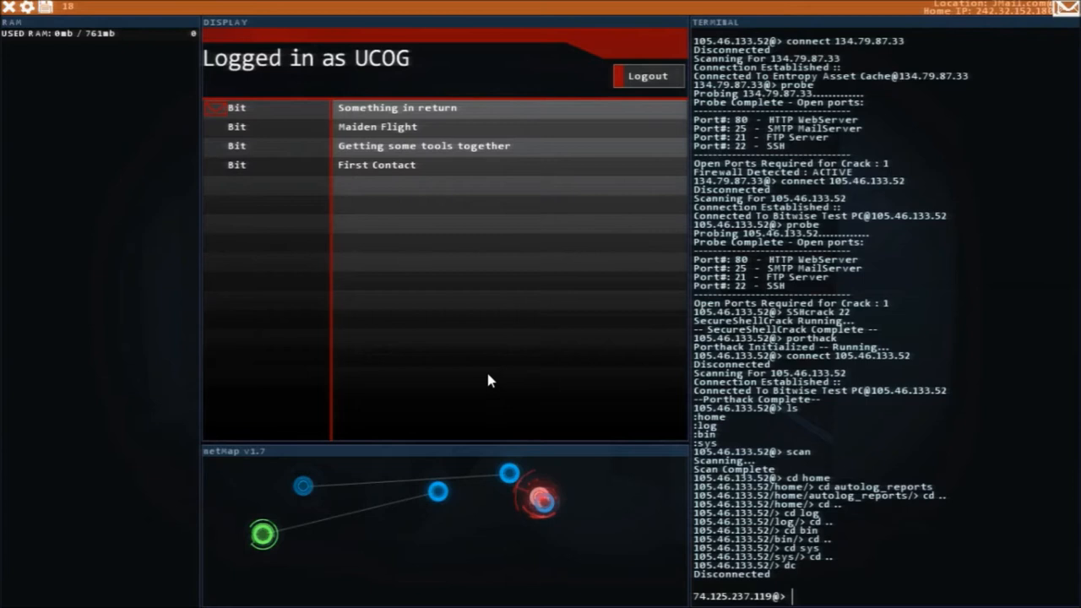
# Step: Read Bit's Something in return email and save its request details as a note
pyautogui.click(397, 108)
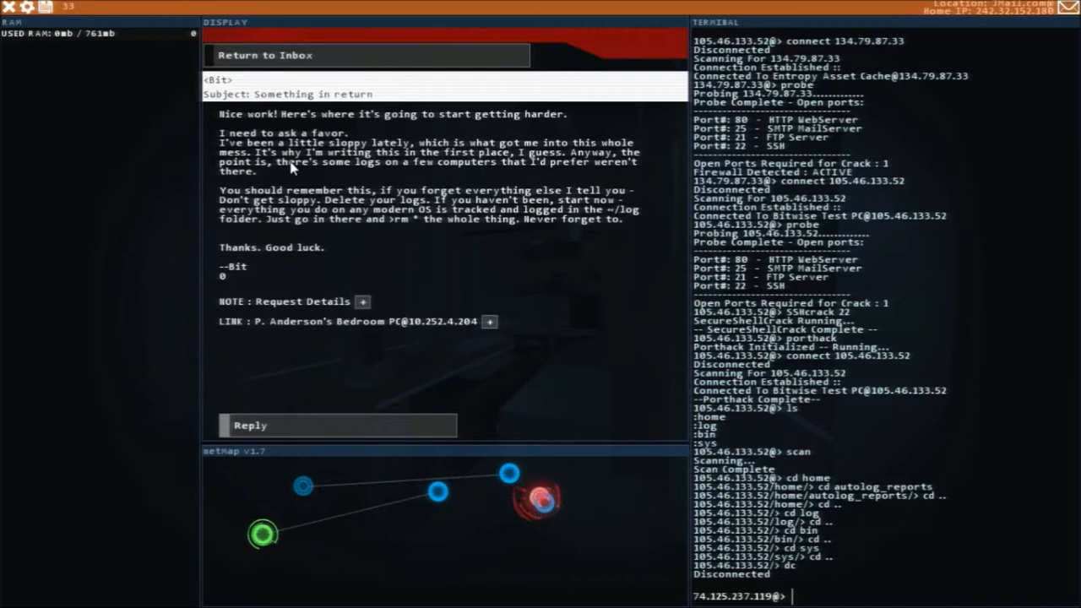
pyautogui.moveTo(239, 191)
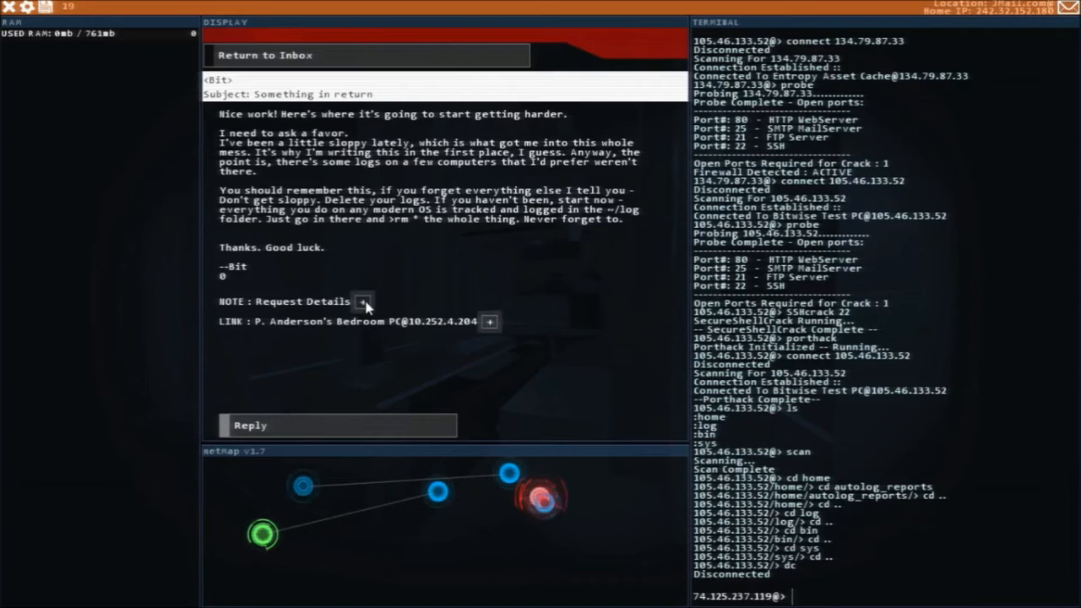
pyautogui.click(361, 300)
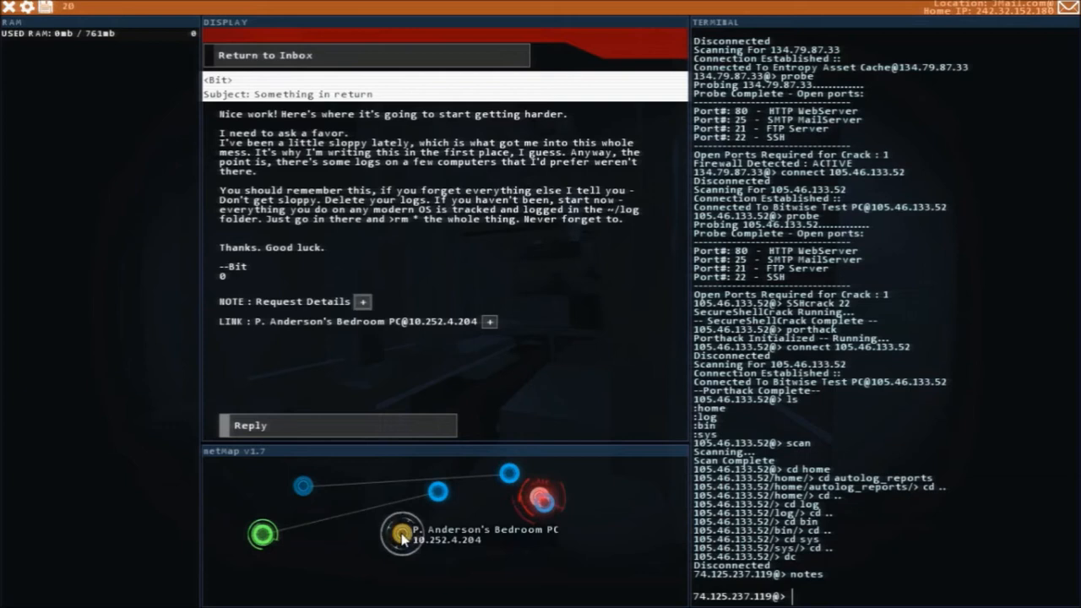
# Step: Connect to P. Anderson's Bedroom PC from the network map to begin cracking it
pyautogui.click(404, 532)
pyautogui.write('SSHcrack 22')
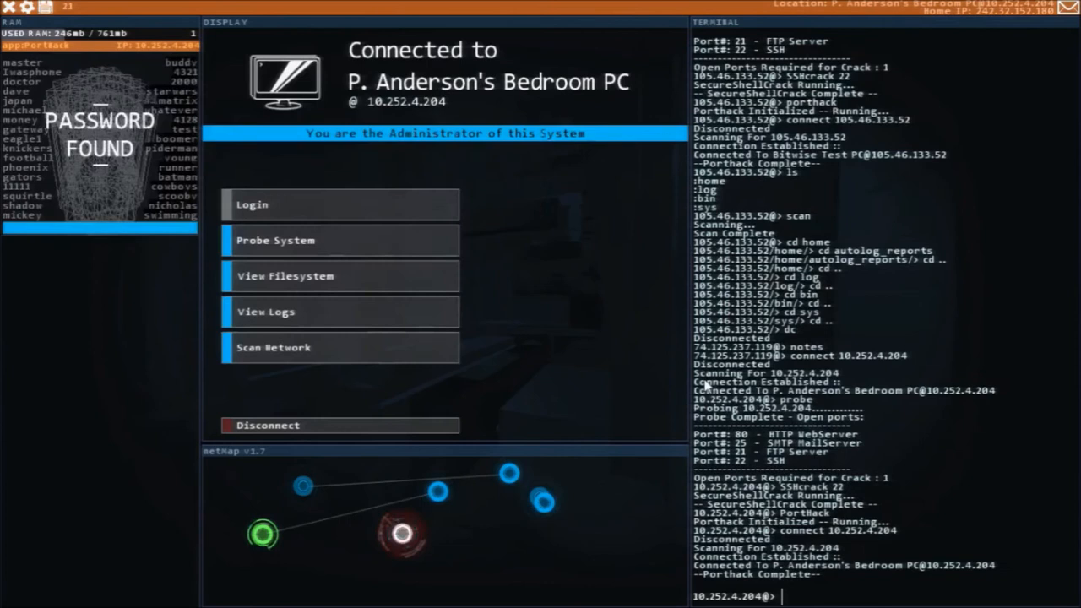
pyautogui.click(285, 275)
pyautogui.write('cat ReportEmailDraft.txt')
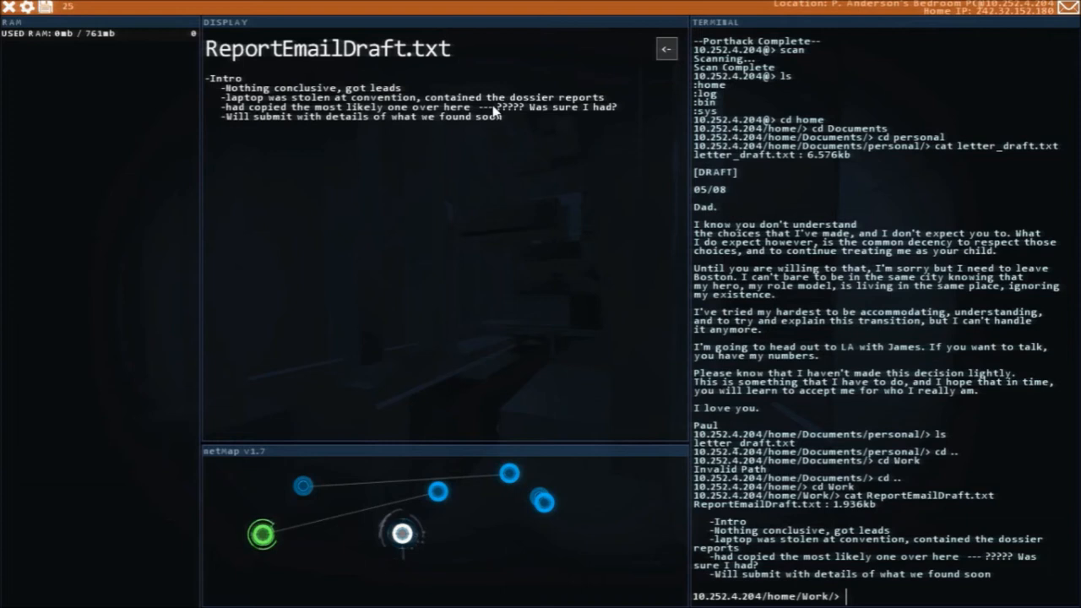
pyautogui.moveTo(338, 118)
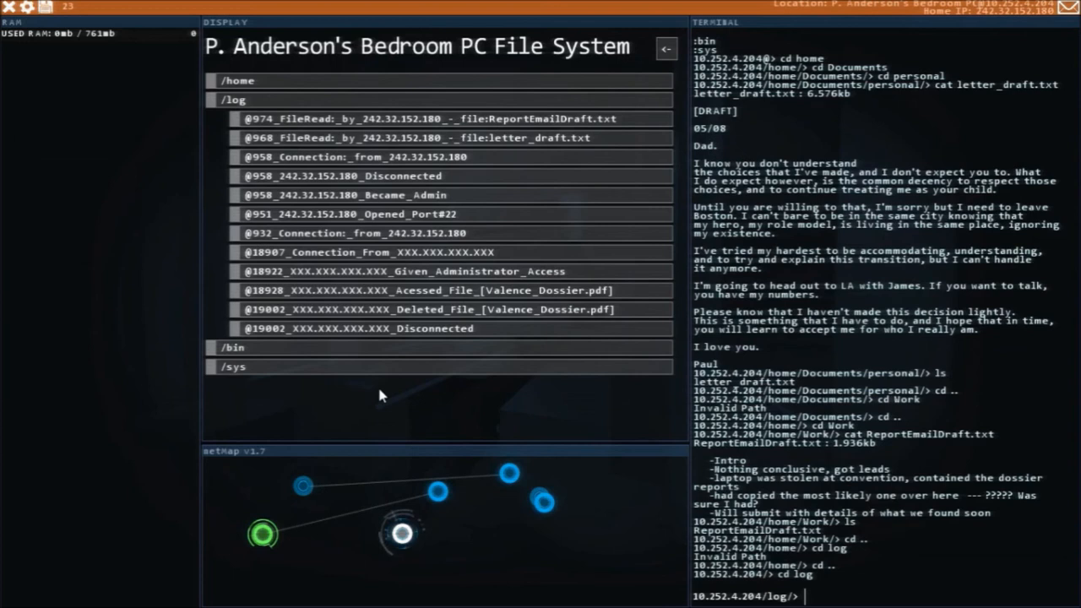
pyautogui.write('rm *')
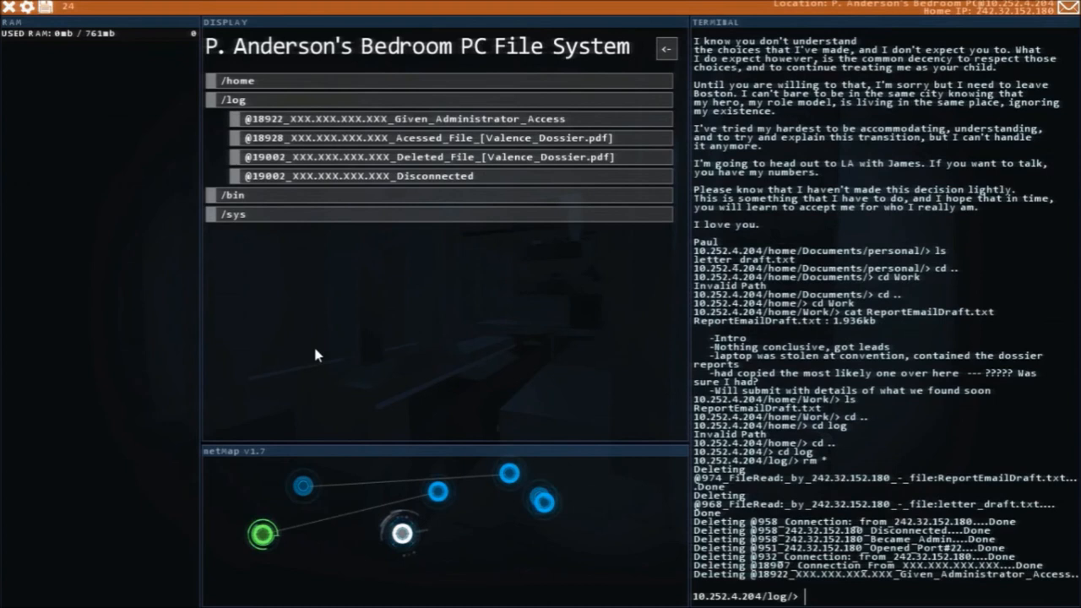
pyautogui.press('Return')
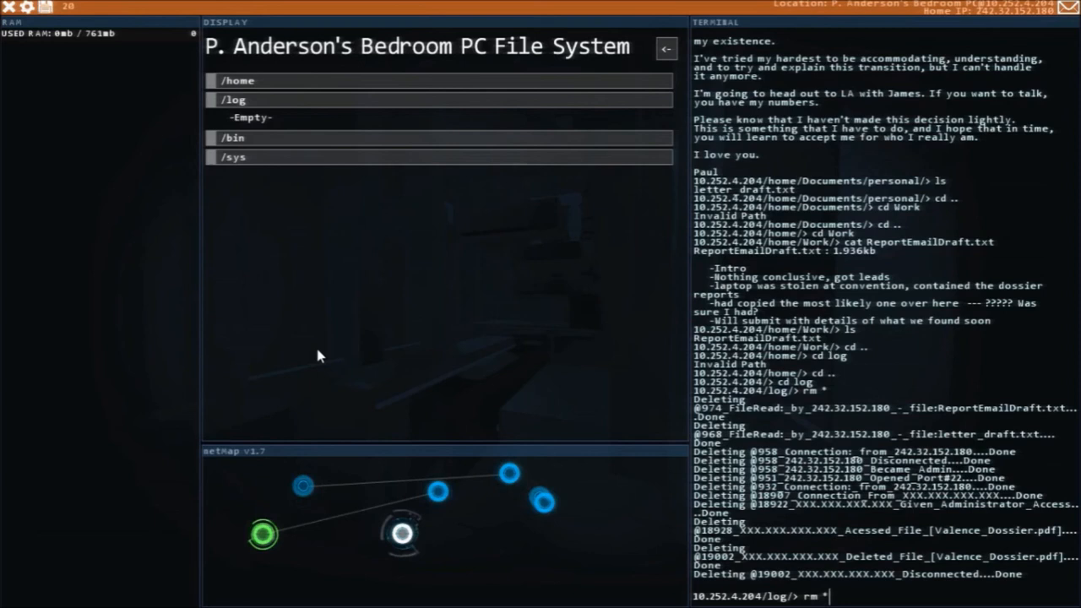